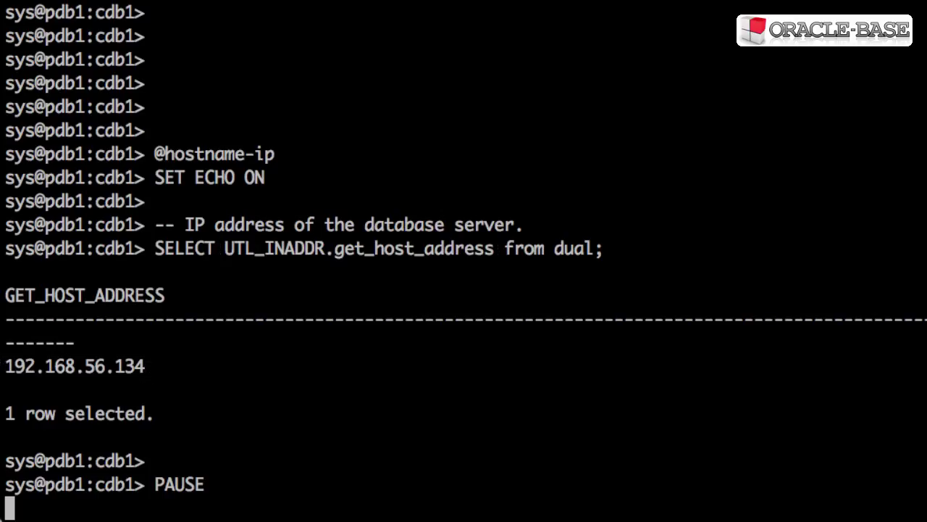
Run the UTL_INADDR lookups returning the server IP, hostname, and google.com for 216.58.208.46.
{"action": "key", "text": "enter"}
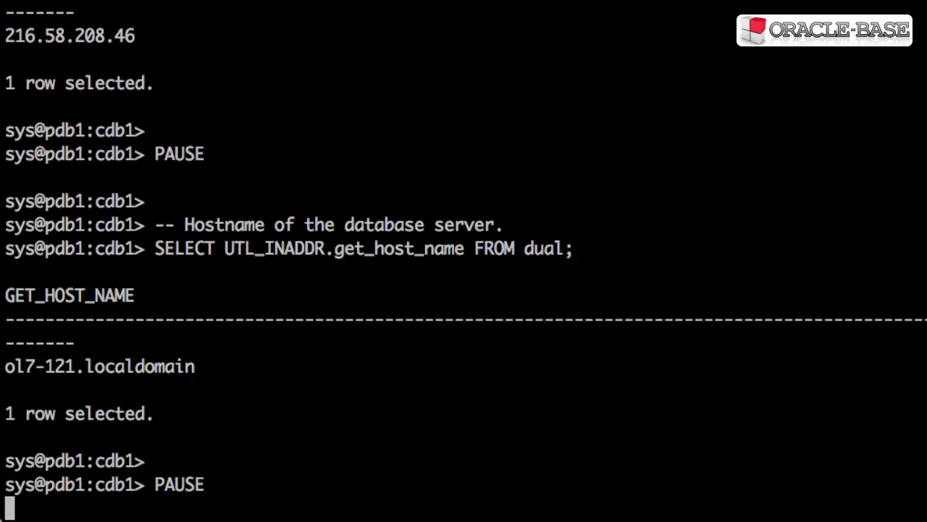
{"action": "double_click", "coordinate": [99, 366]}
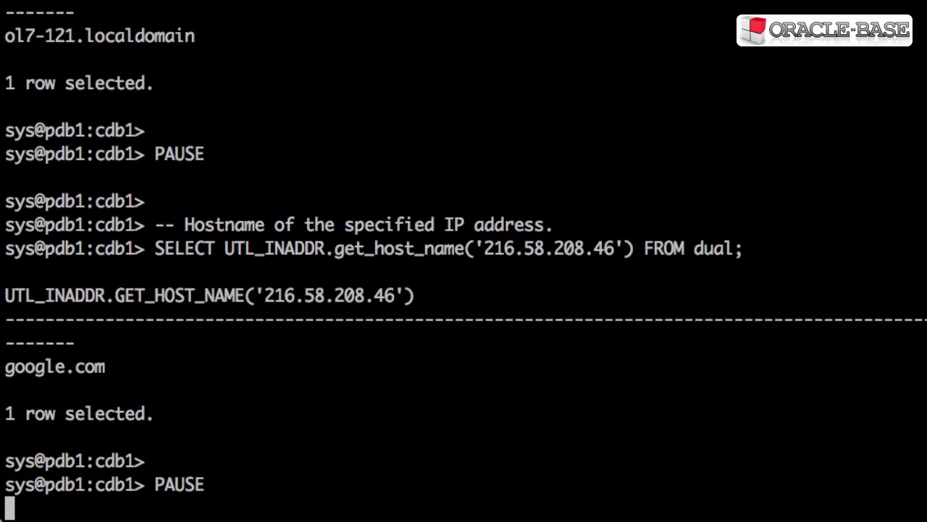
Run the SYS_CONTEXT('USERENV','HOST') query returning client hostname ol7-121.localdomain.
{"action": "double_click", "coordinate": [427, 248]}
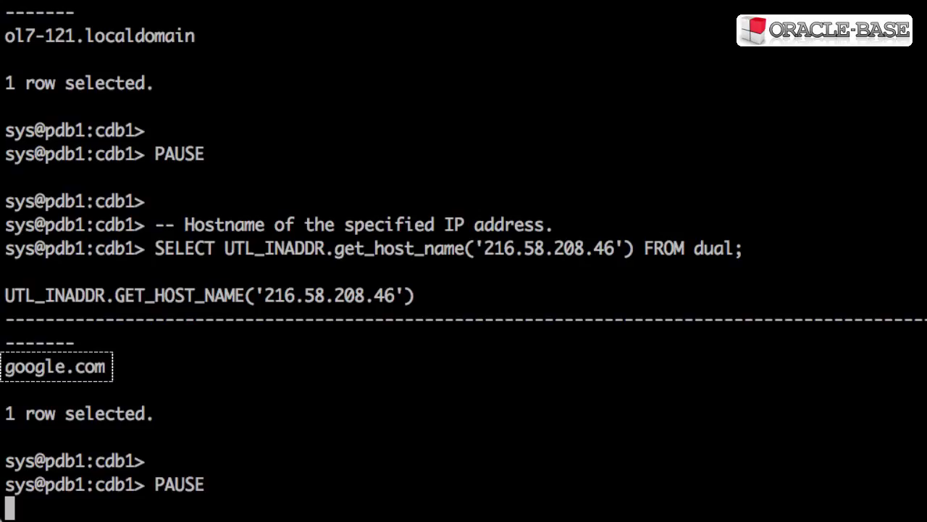
{"action": "scroll", "scroll_direction": "down", "scroll_amount": 3}
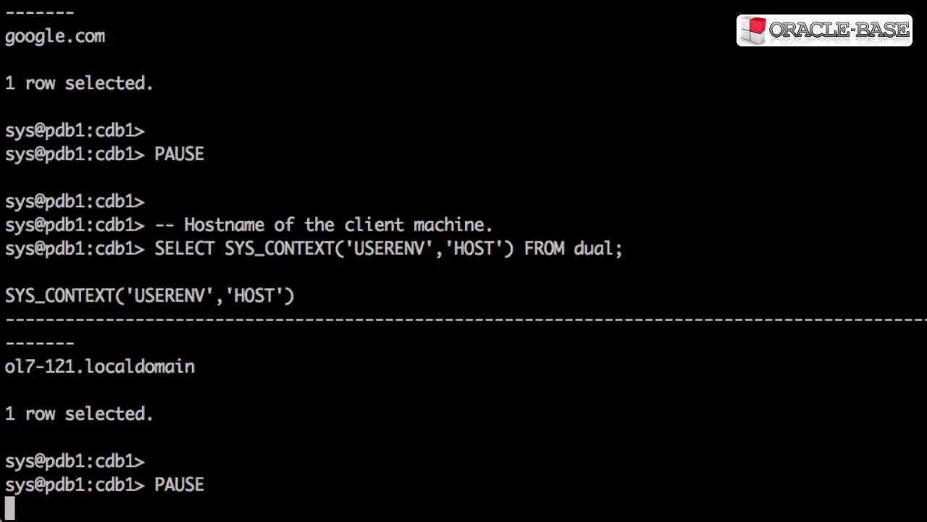
{"action": "double_click", "coordinate": [368, 248]}
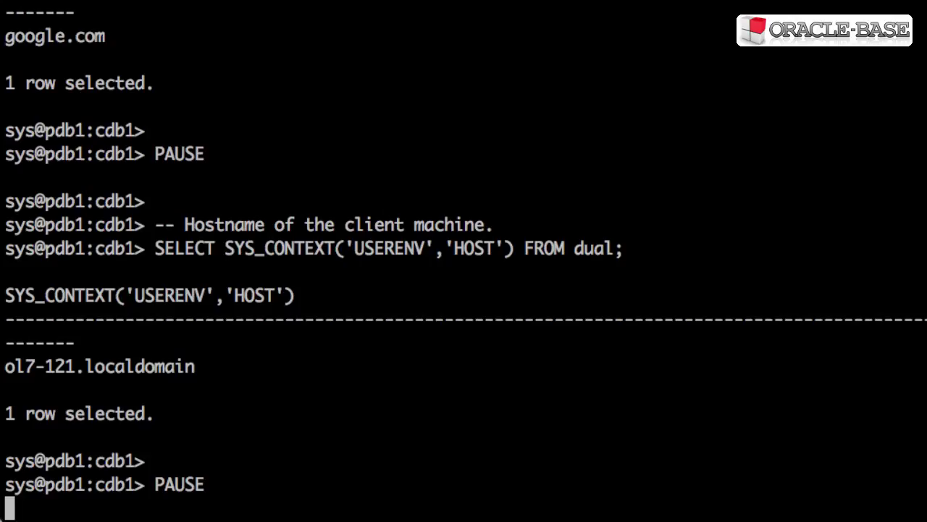
{"action": "double_click", "coordinate": [99, 365]}
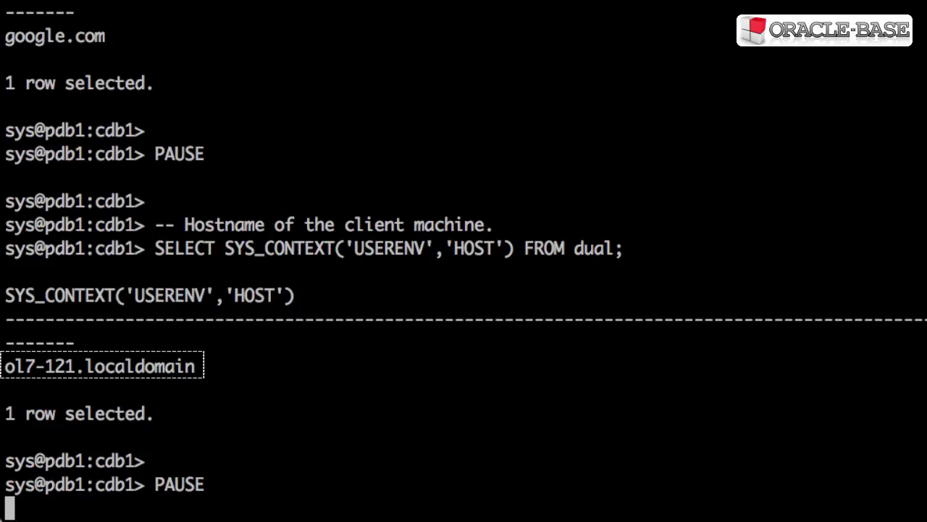